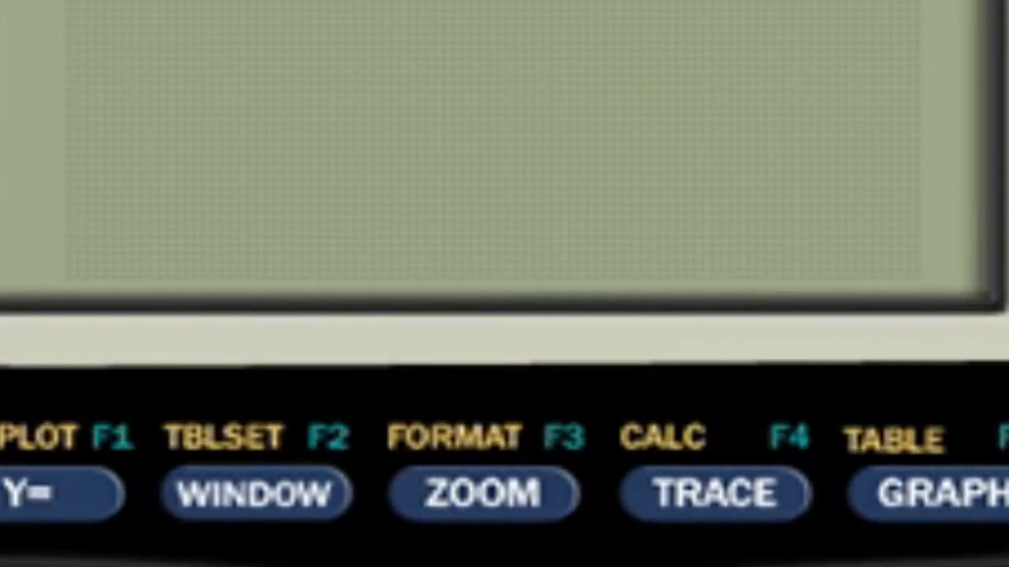
mouse_move(575, 347)
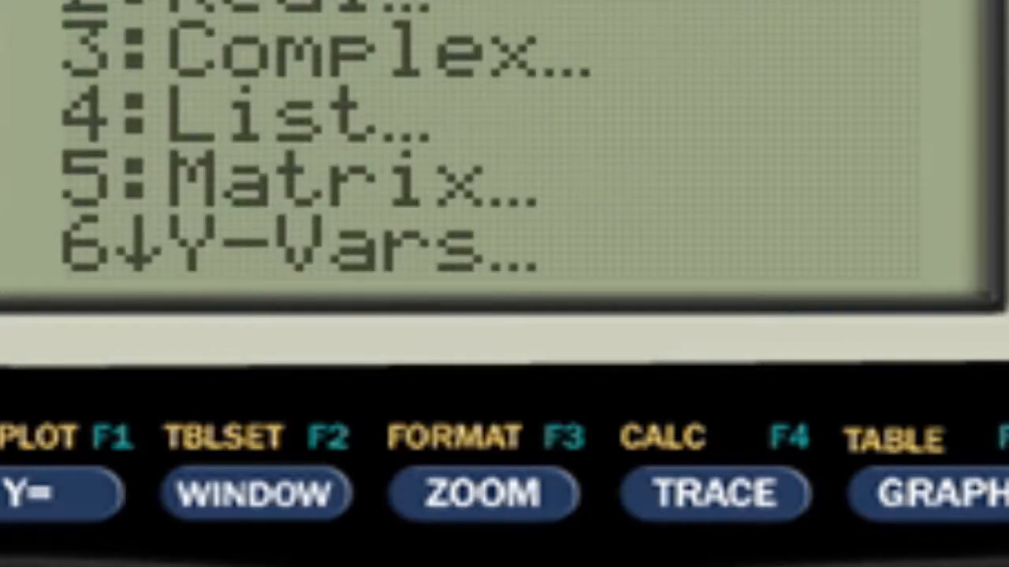
Move down the memory menu toward Mem Mgmt/Del….
key(down)
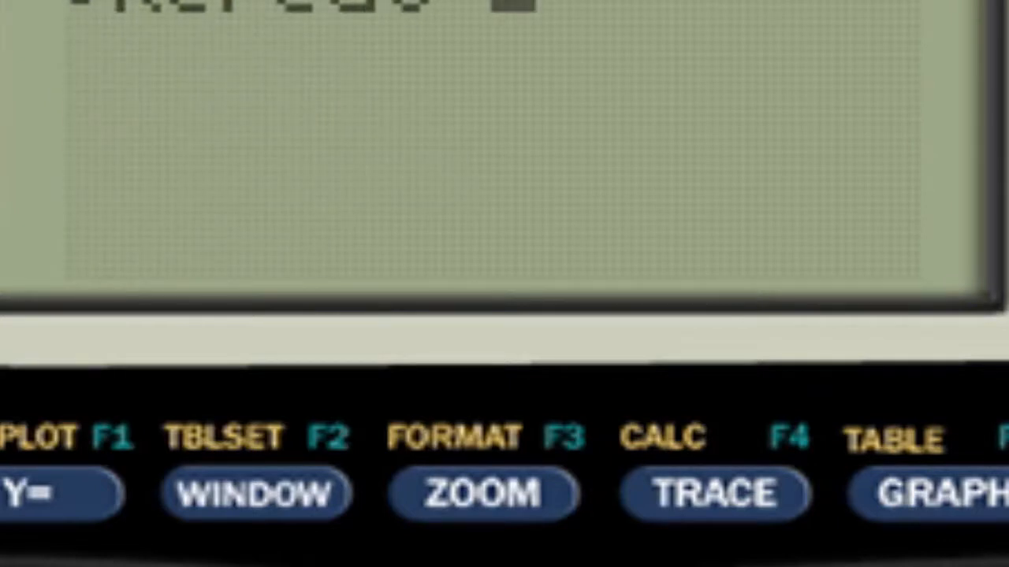
mouse_move(249, 87)
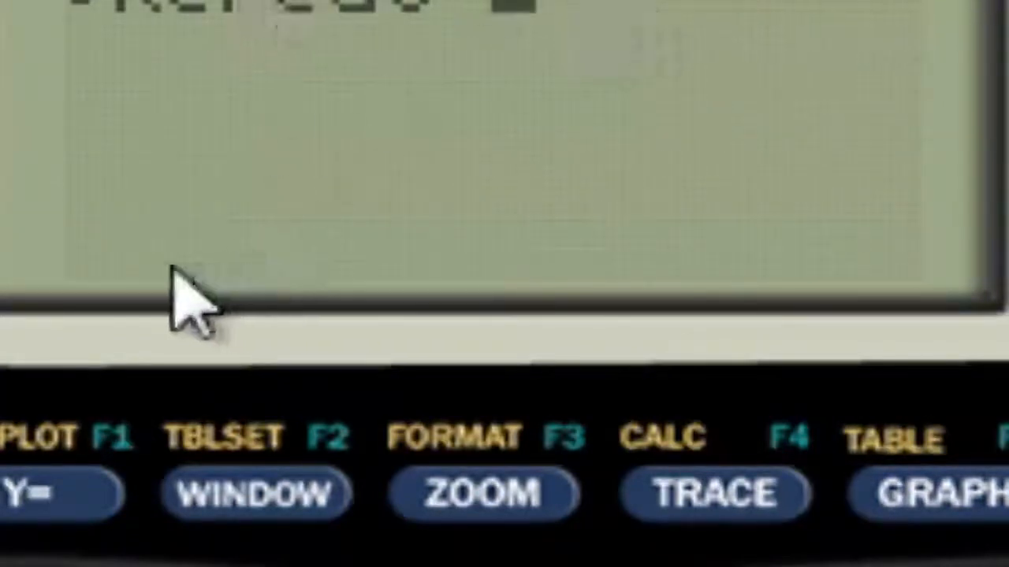
mouse_move(181, 118)
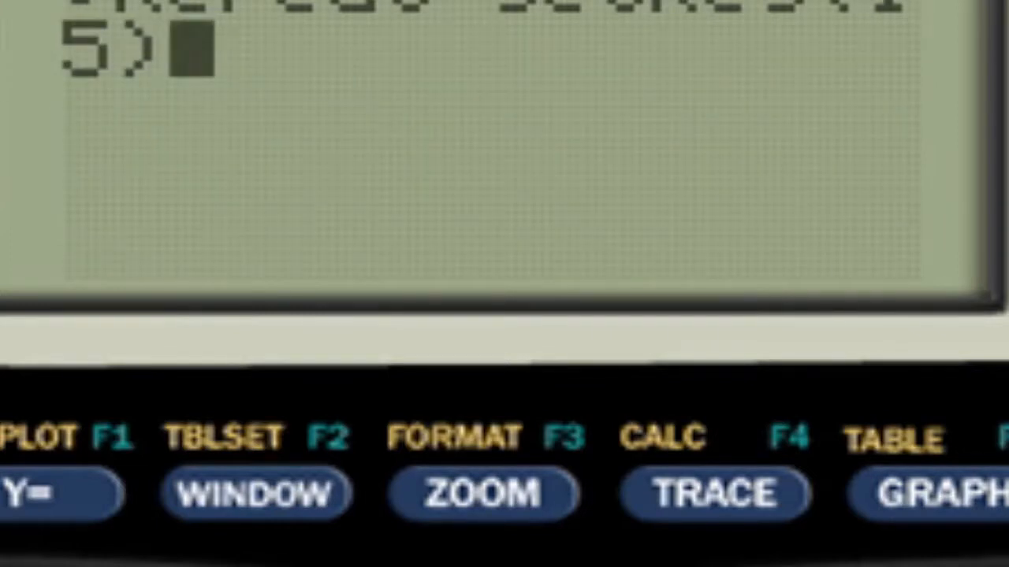
Add a blank line inside the Repeat getKey(15) loop before End.
key(enter)
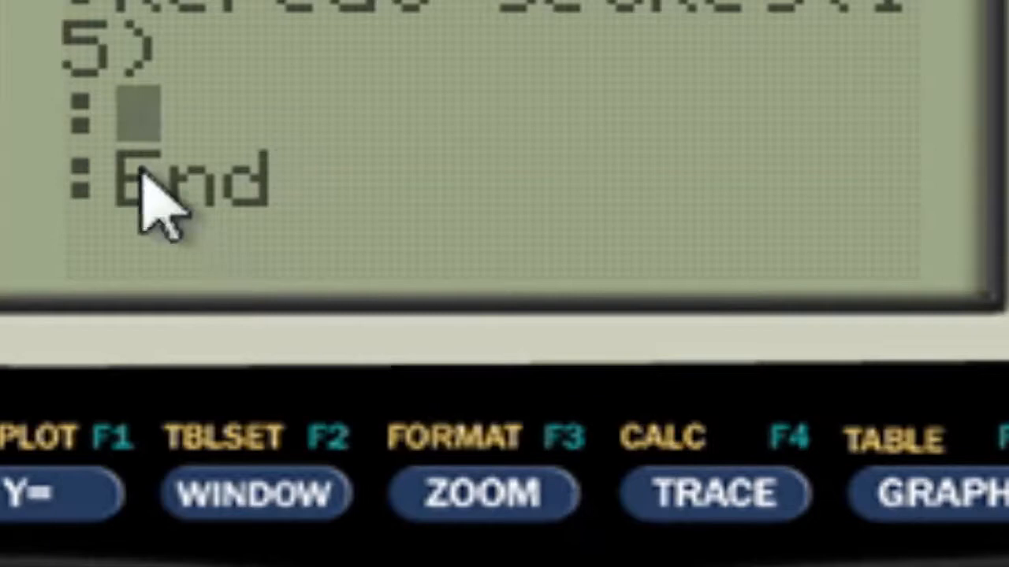
mouse_move(197, 118)
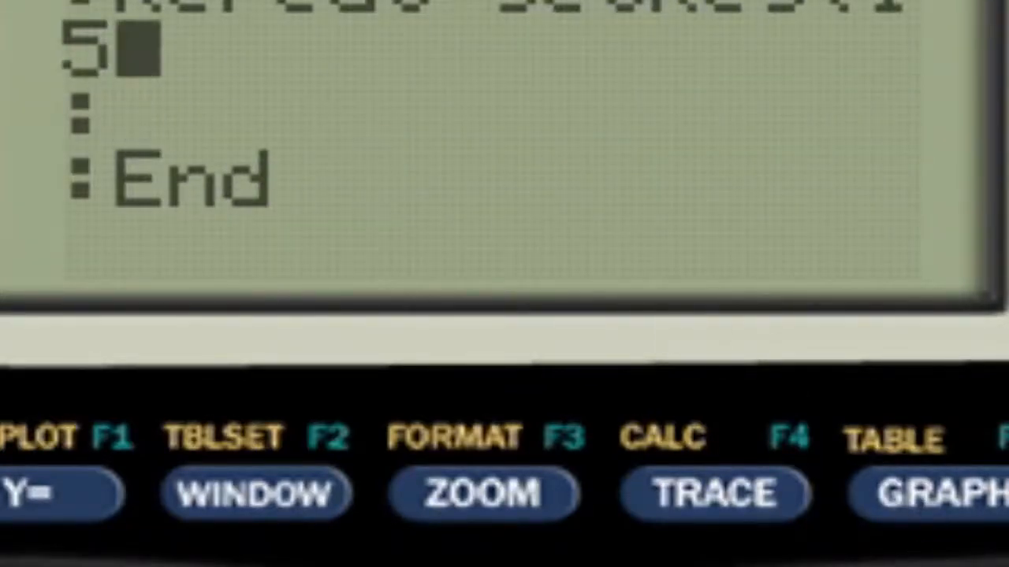
Type the Disp "A" text inside the loop body.
text())
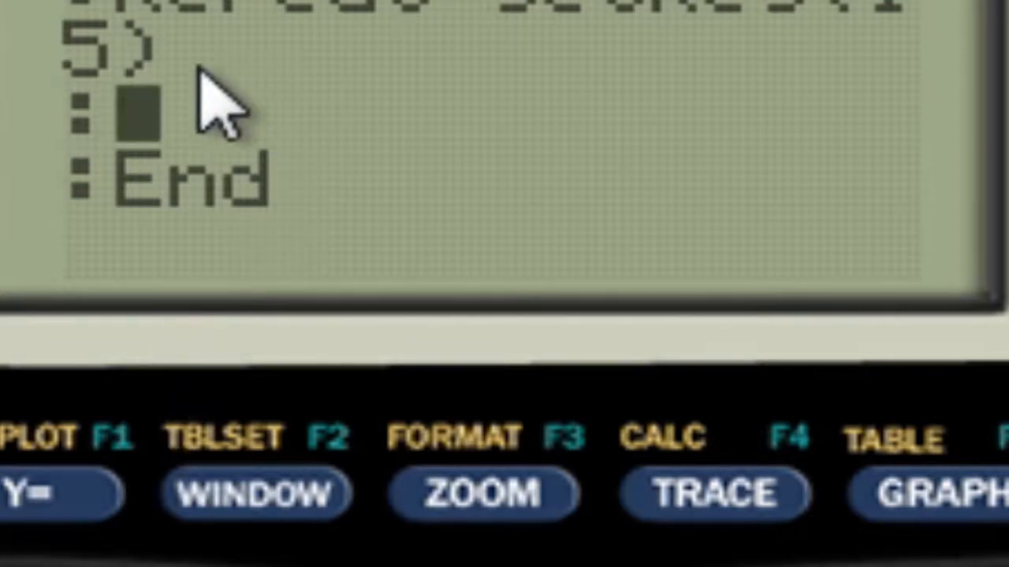
mouse_move(646, 441)
text(Disp ")
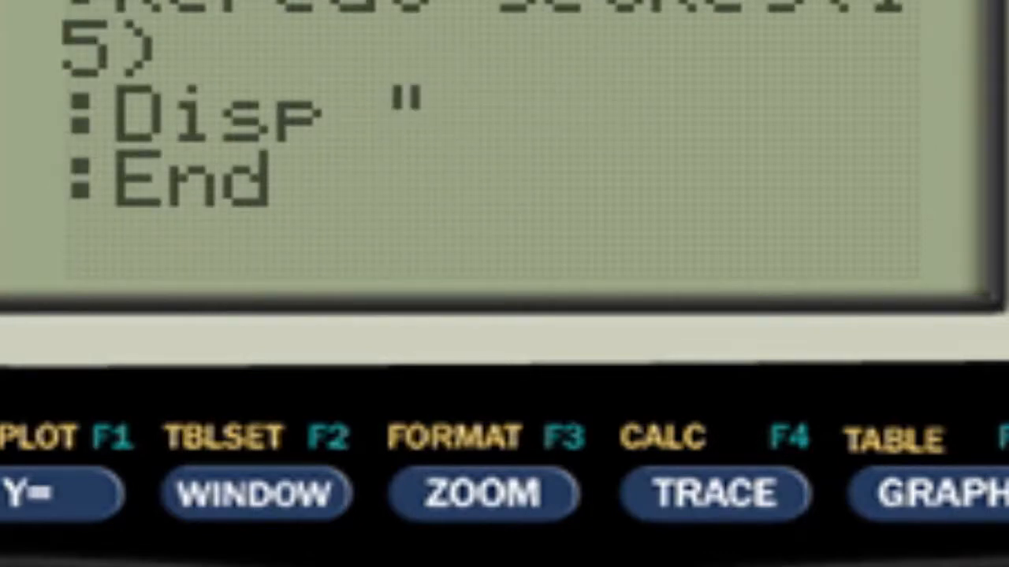
text(A)
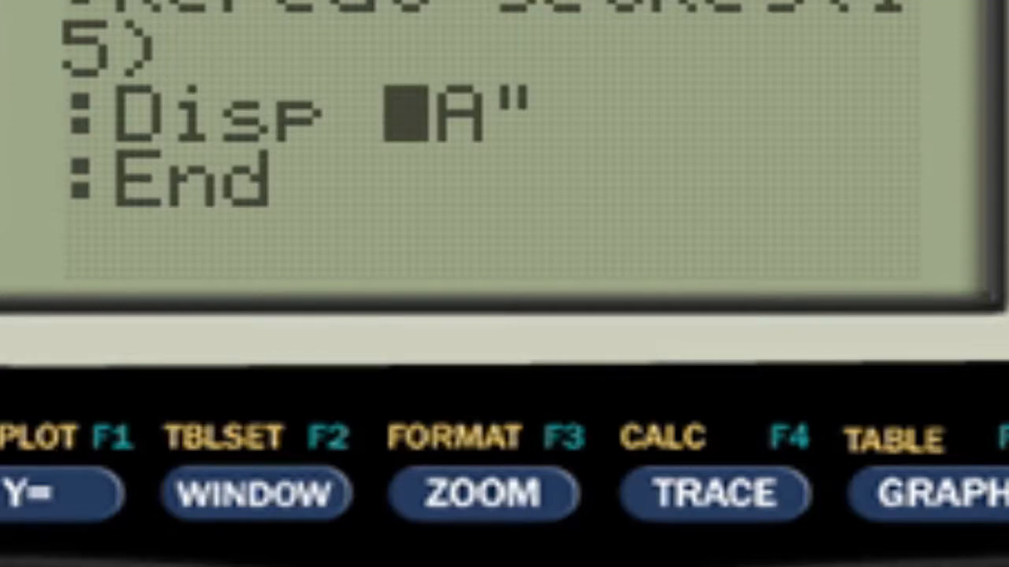
text(")
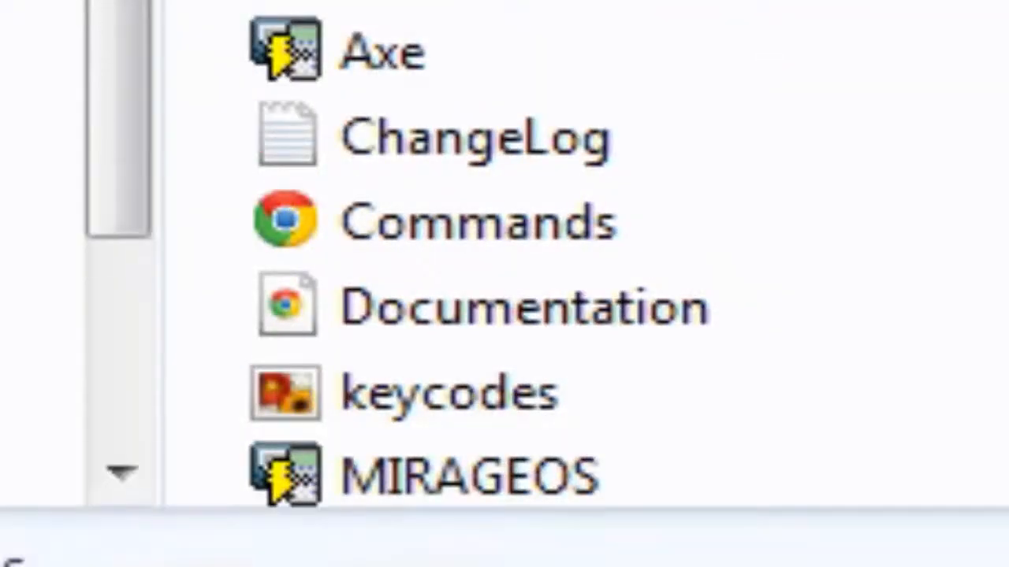
click(445, 390)
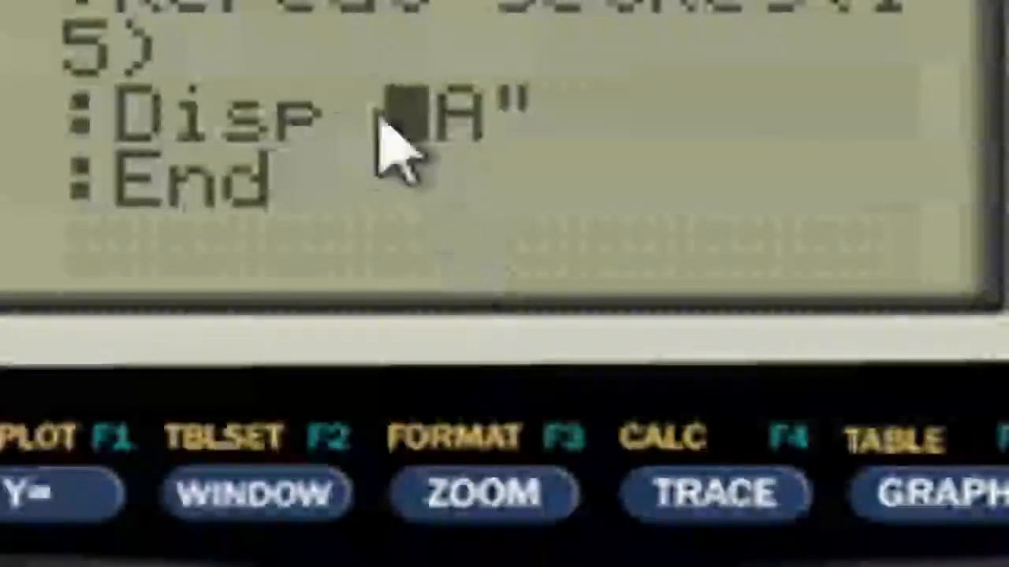
mouse_move(351, 394)
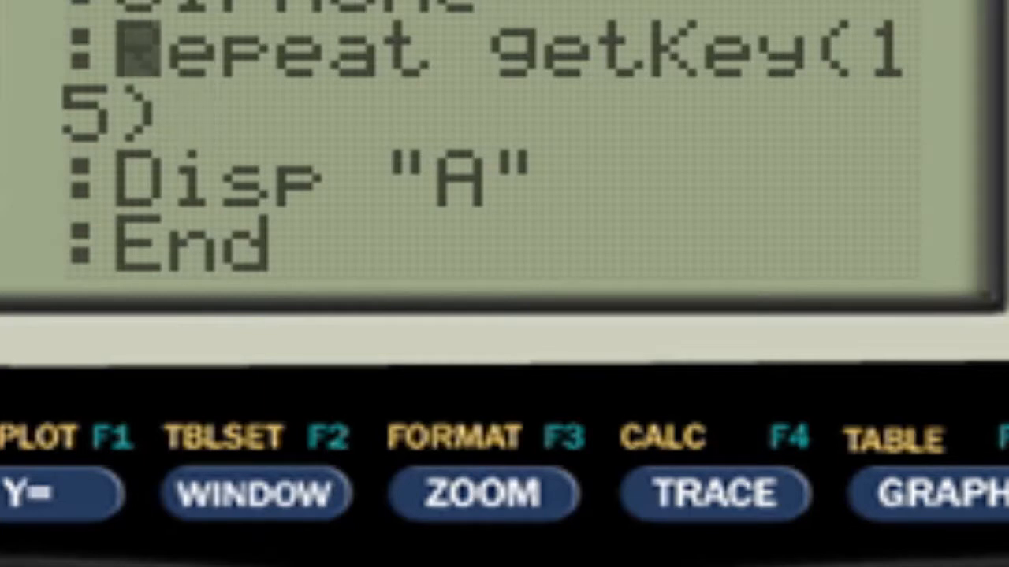
Insert ClrDraw and Pt-On(25,25 on new lines after the Repeat line.
key(right)
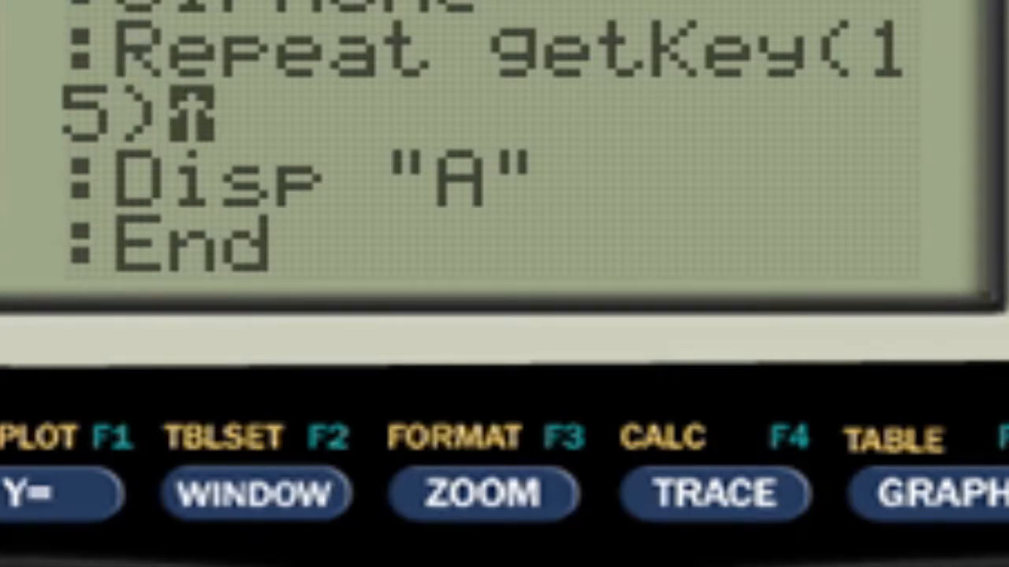
key(enter)
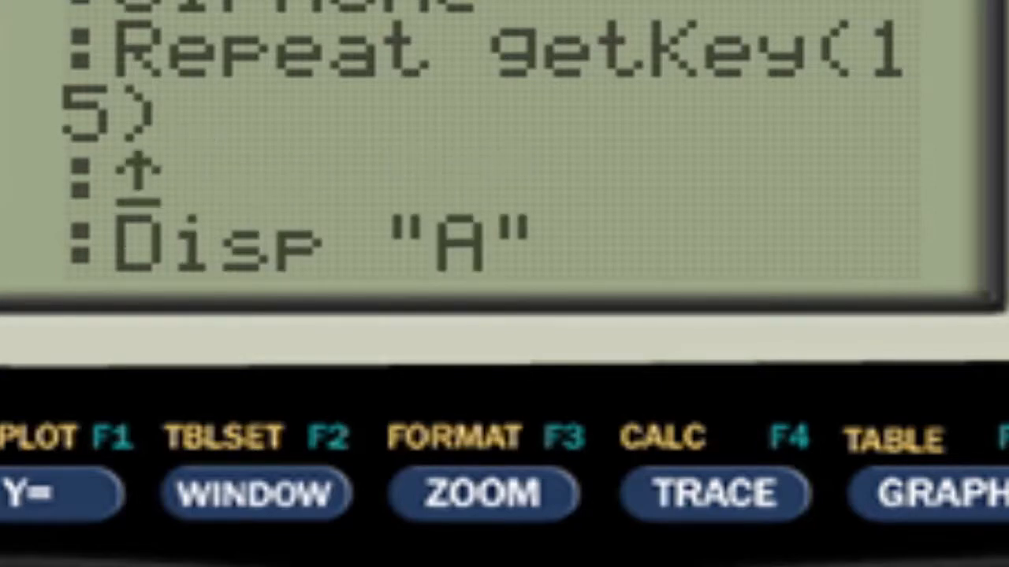
text(ClrDraw)
text(Pt-On()
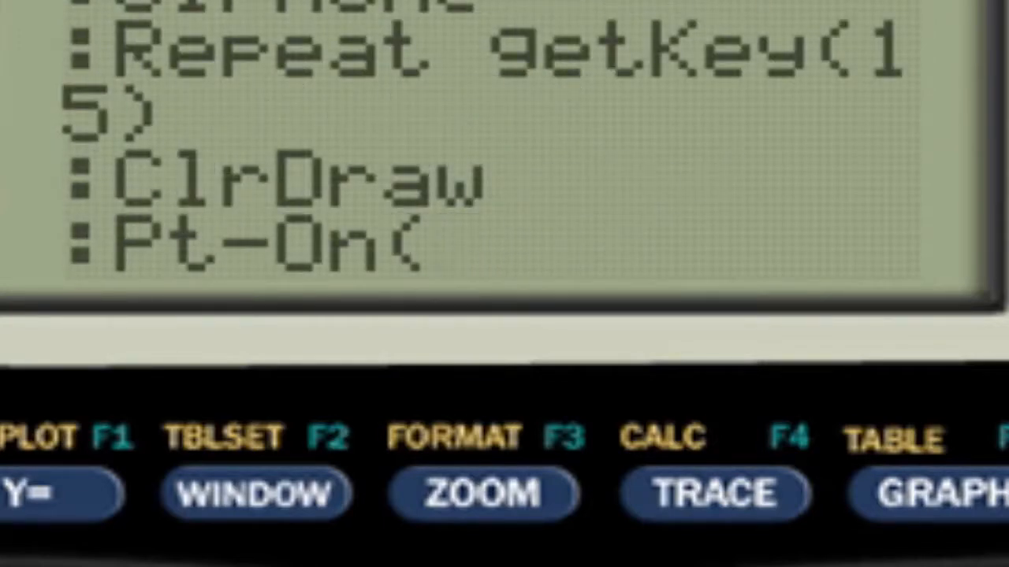
text(25,)
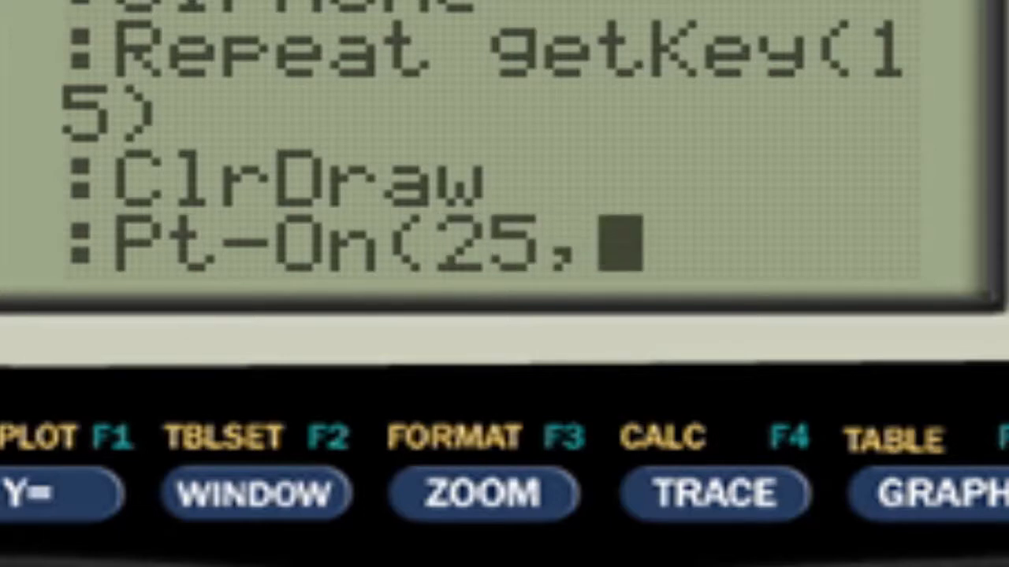
text(25,Pic1)
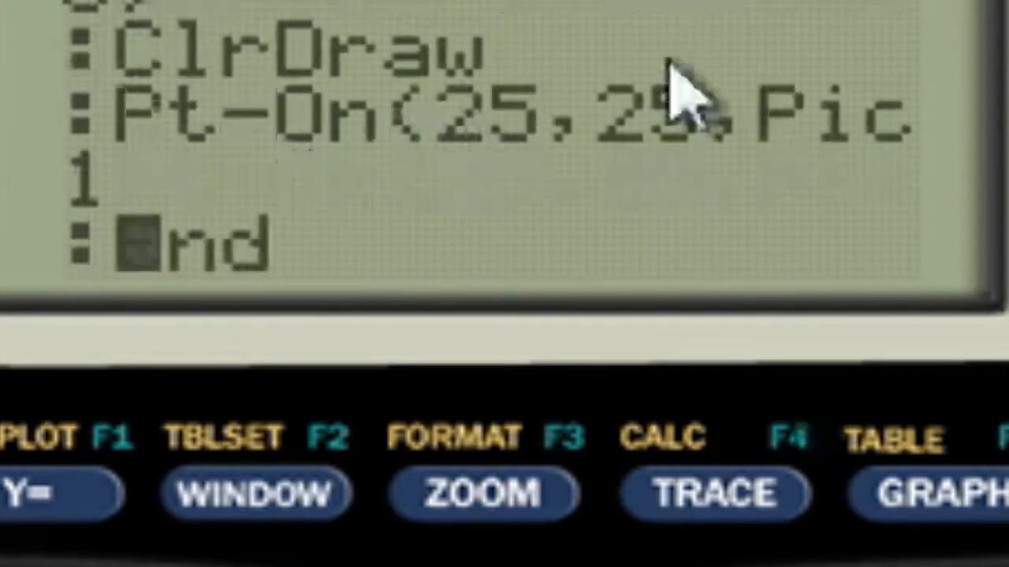
mouse_move(473, 55)
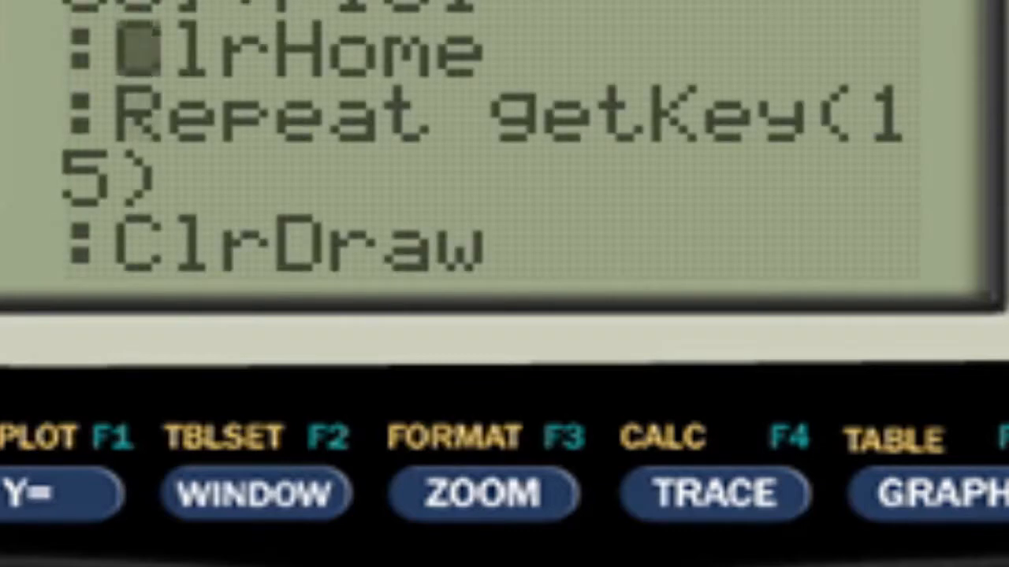
text(Pt-On(25,25,Pic1)
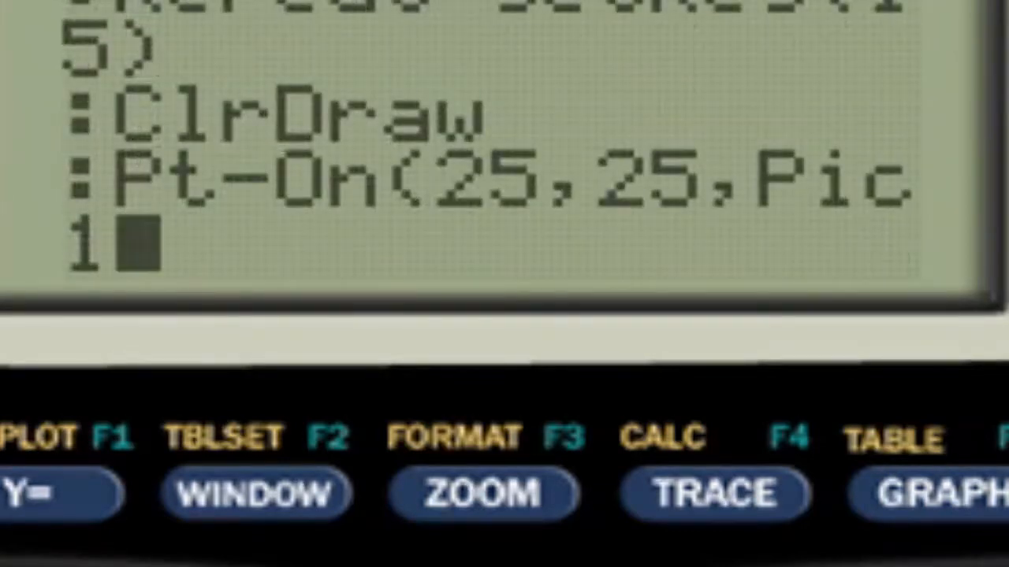